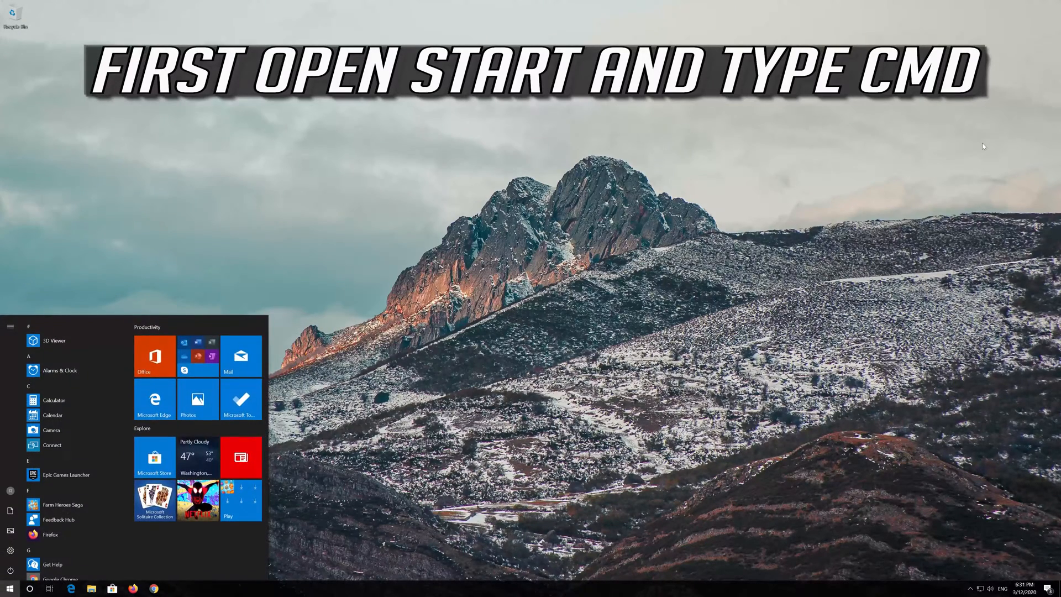
- Search Start for cmd and show Command Prompt's launch options
{"action": "type", "text": "cmd"}
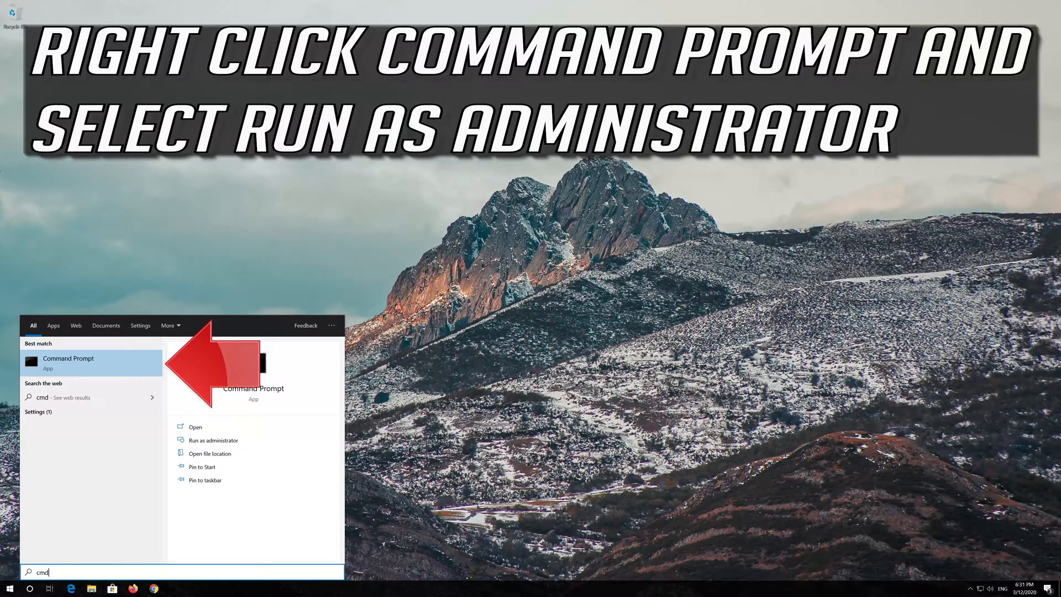
{"action": "right_click", "coordinate": [67, 362]}
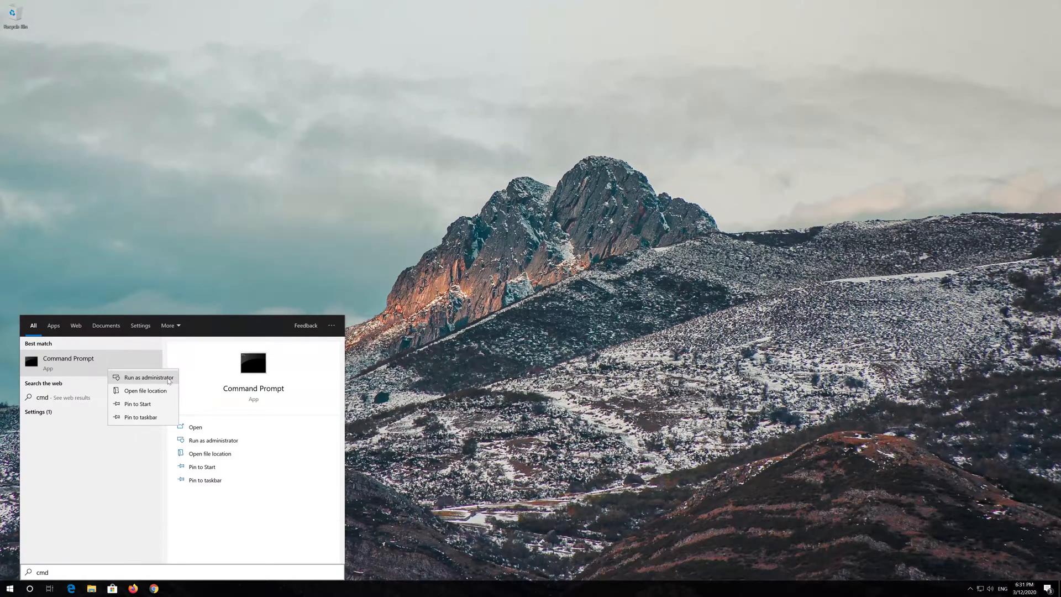
{"action": "mouse_move", "coordinate": [168, 379]}
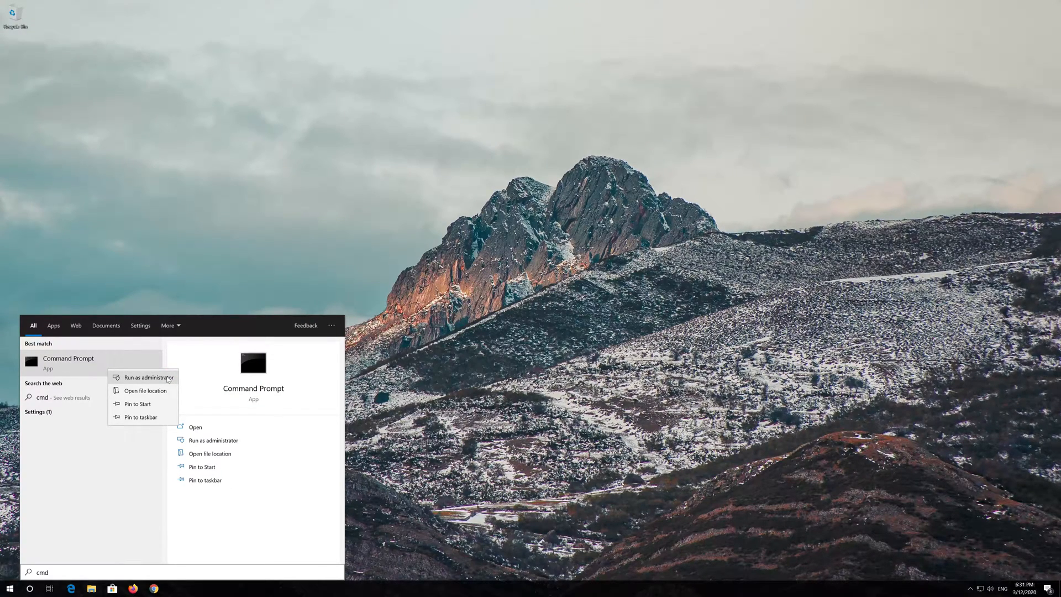
- Run Command Prompt as administrator and approve the User Account Control prompt
{"action": "left_click", "coordinate": [147, 377]}
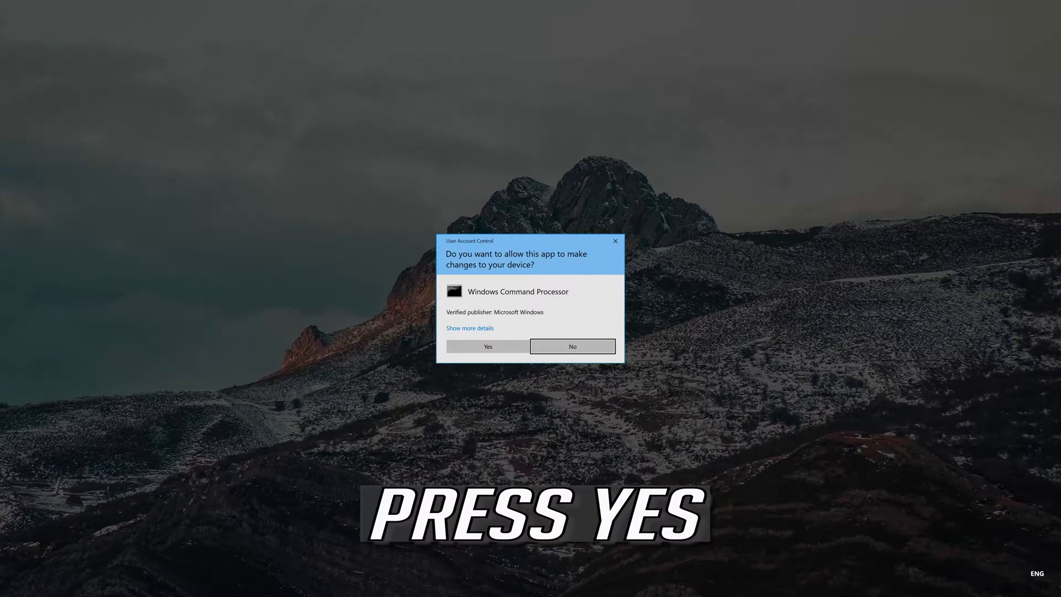
{"action": "left_click", "coordinate": [487, 346]}
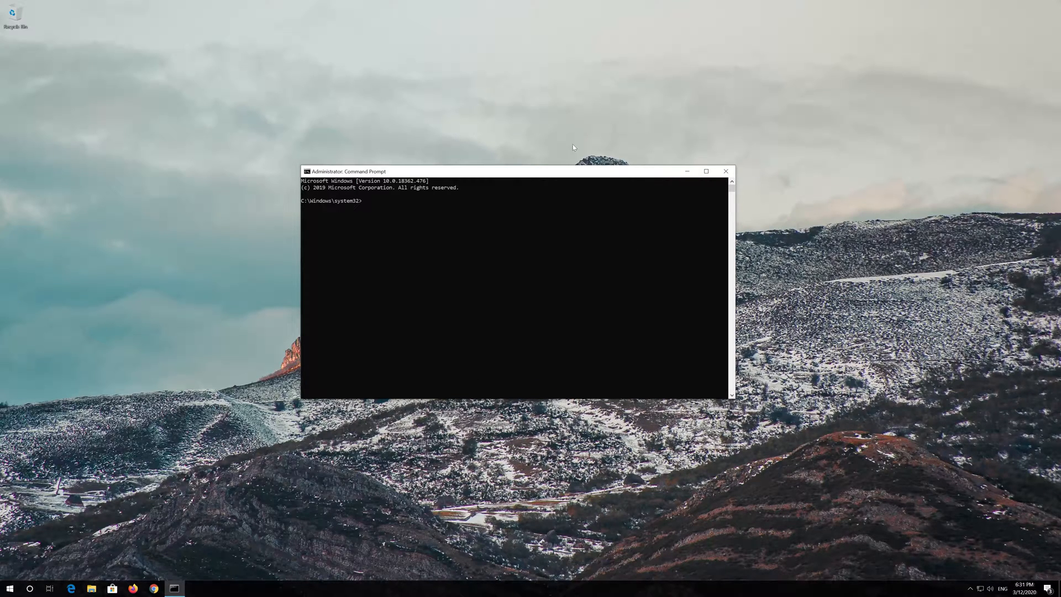
- Run netsh int ip reset with the log saved to C:\resetlog.txt
{"action": "type", "text": "netsh int ip reset"}
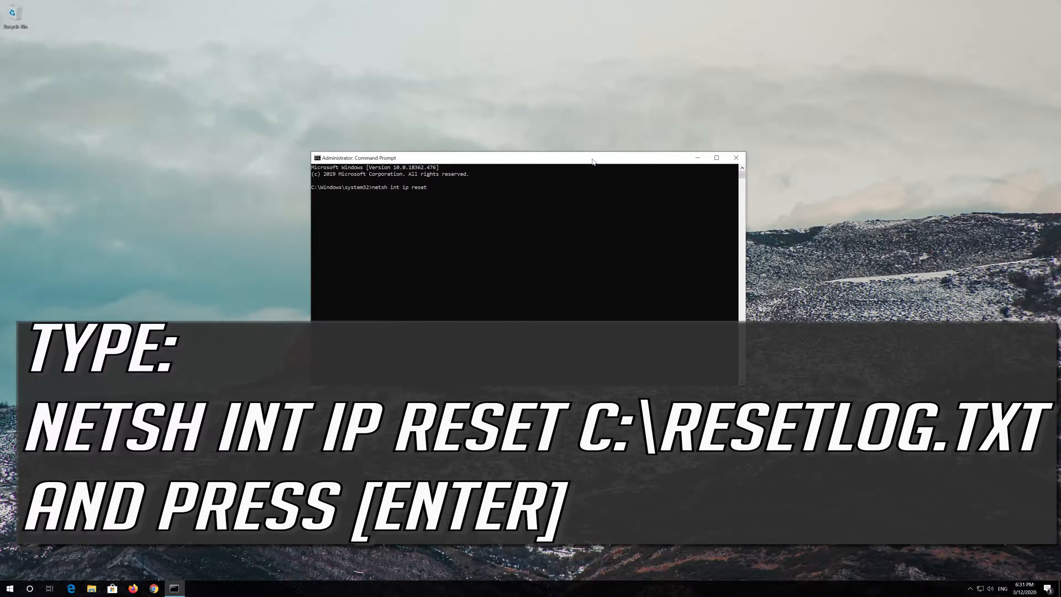
{"action": "type", "text": "C:\\reset"}
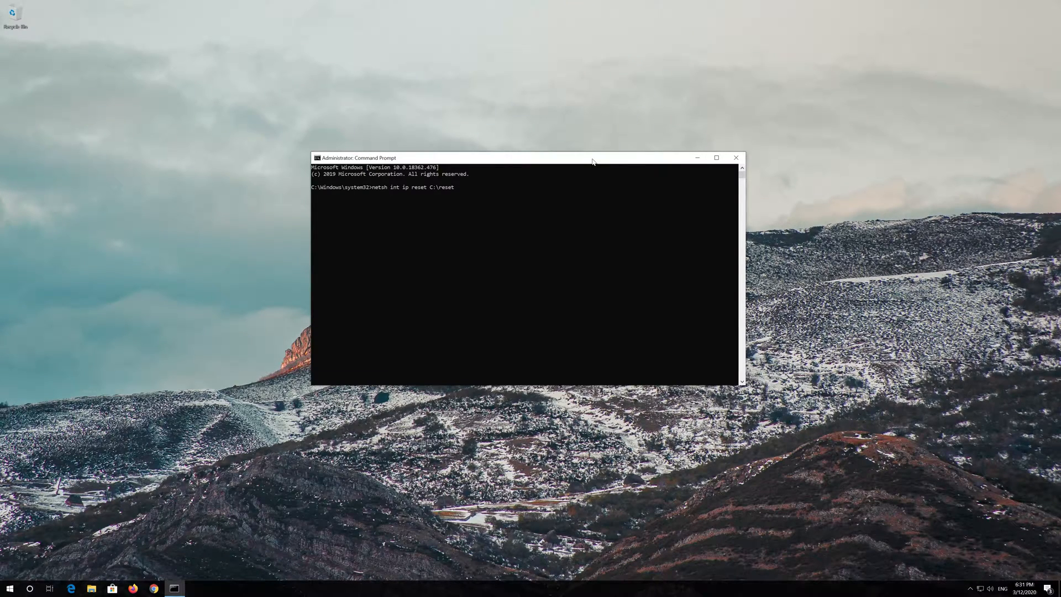
{"action": "type", "text": "log."}
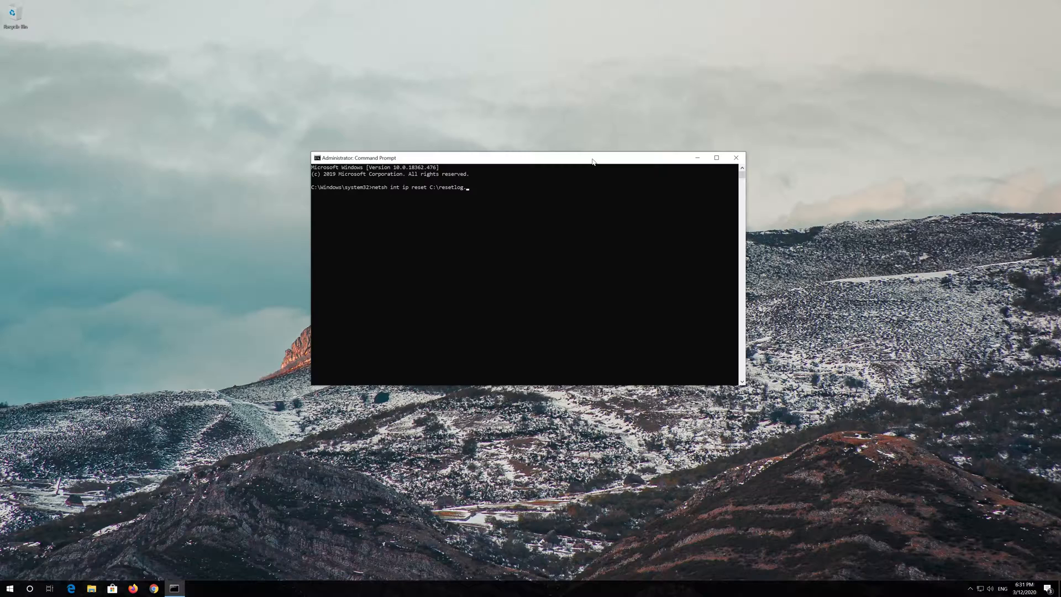
{"action": "key", "text": "Enter"}
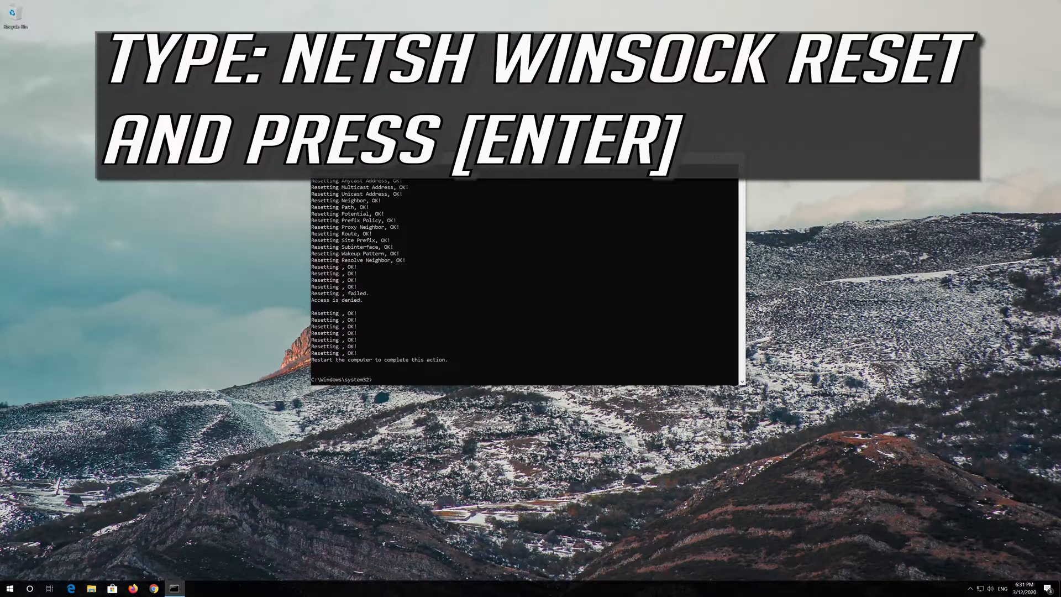
- Run netsh winsock reset to reset the Winsock catalog
{"action": "type", "text": "netsh"}
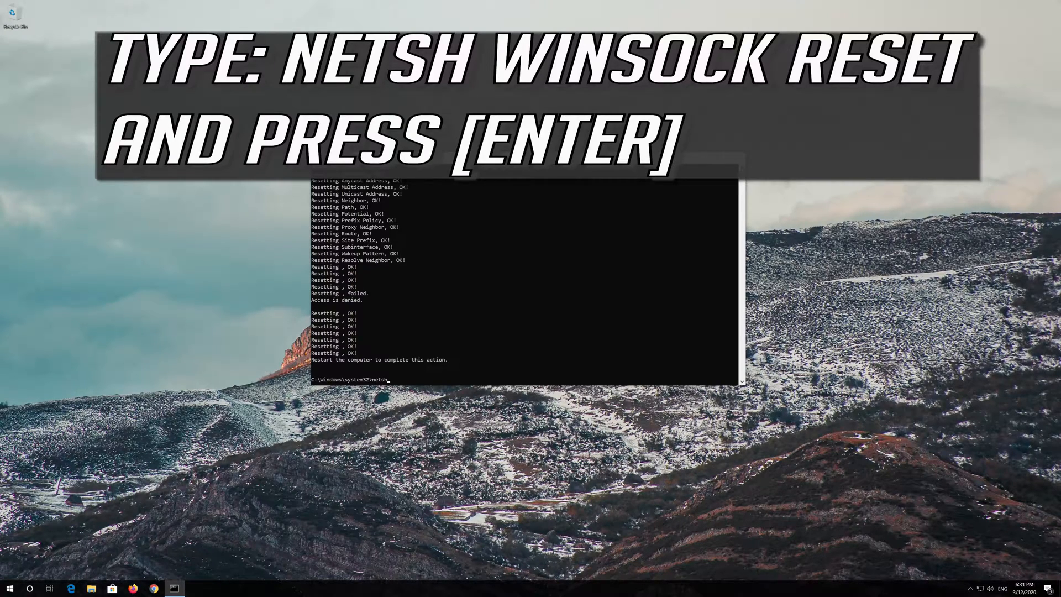
{"action": "type", "text": "winsock r"}
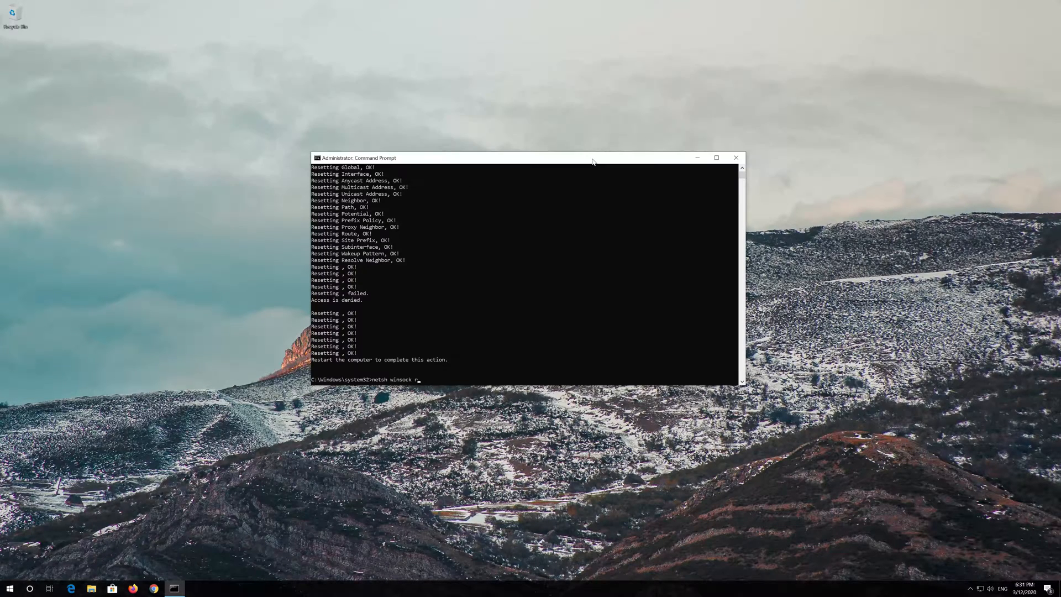
{"action": "type", "text": "eset"}
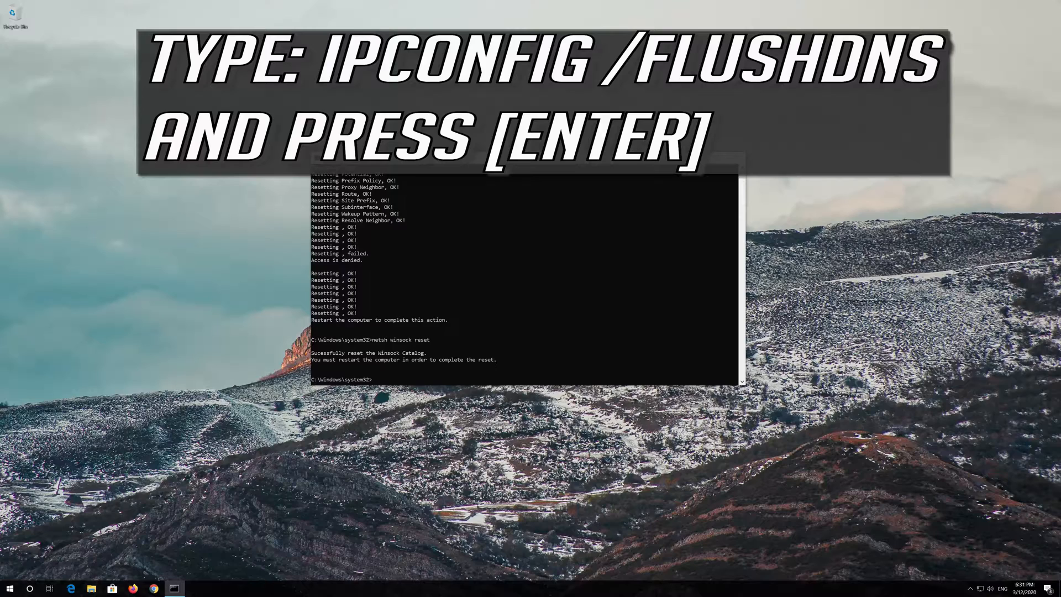
- Enter ipconfig /flushdns at the prompt to flush the DNS resolver cache
{"action": "type", "text": "ipc"}
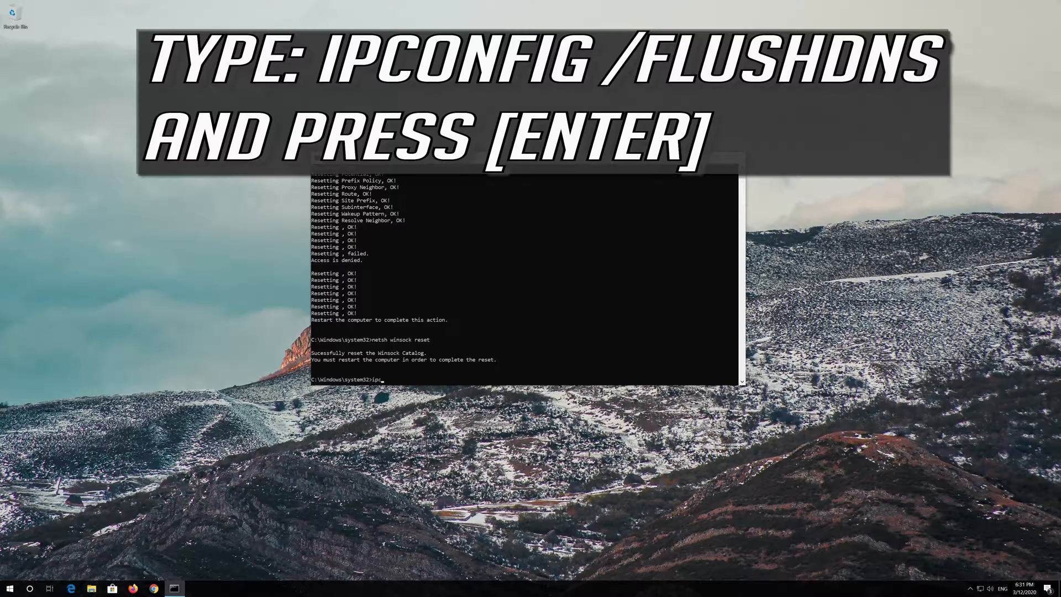
{"action": "type", "text": "onfig"}
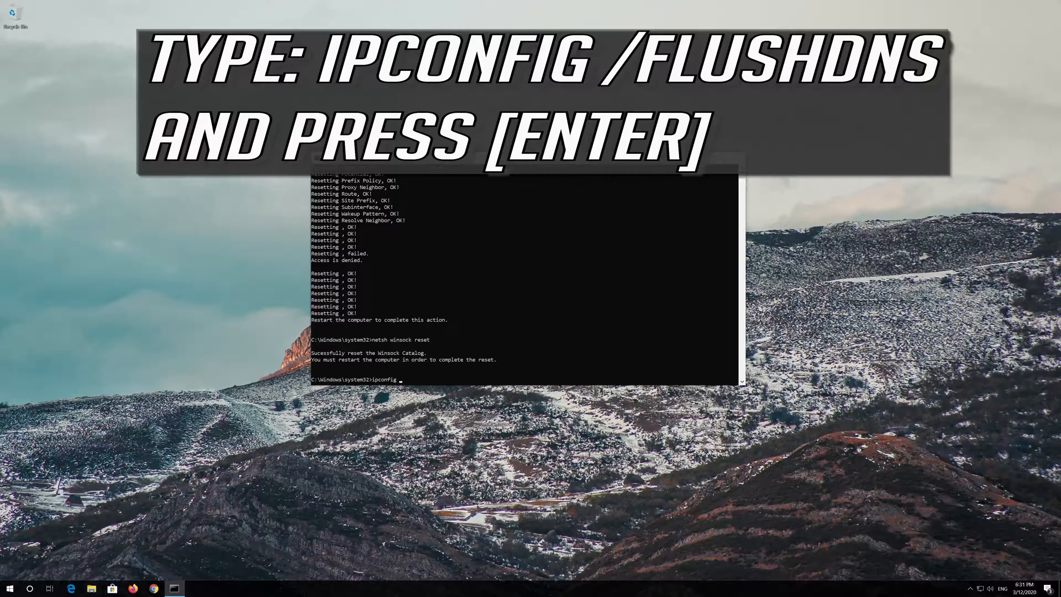
{"action": "type", "text": "/"}
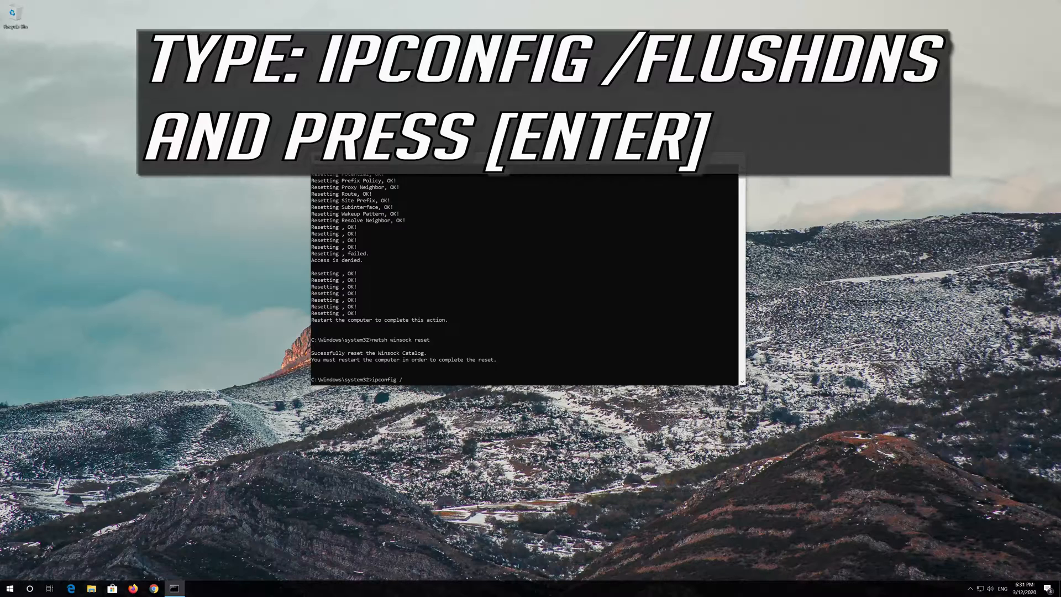
{"action": "type", "text": "flushd"}
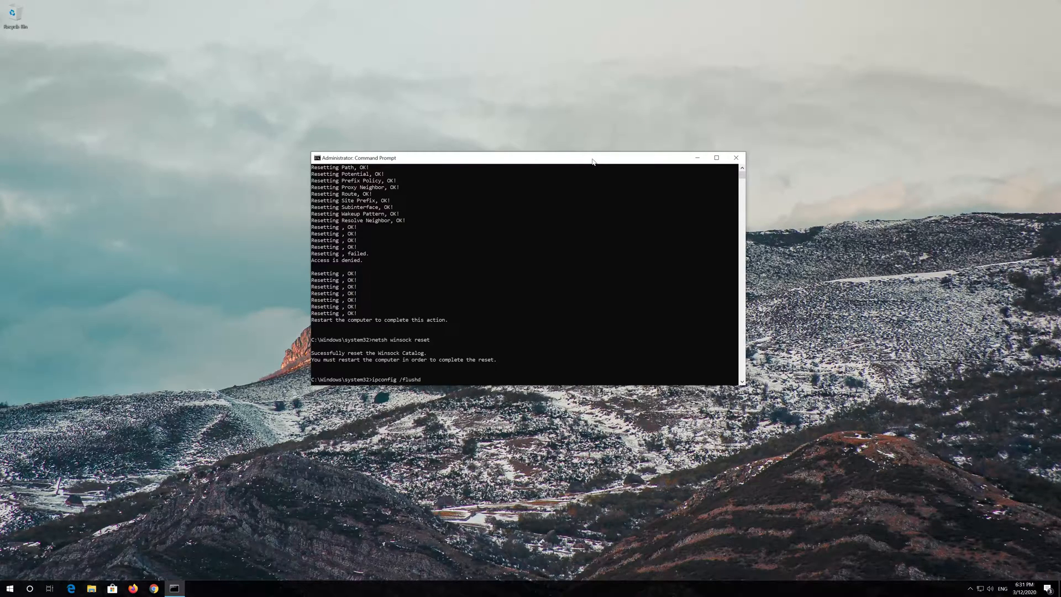
{"action": "type", "text": "ns"}
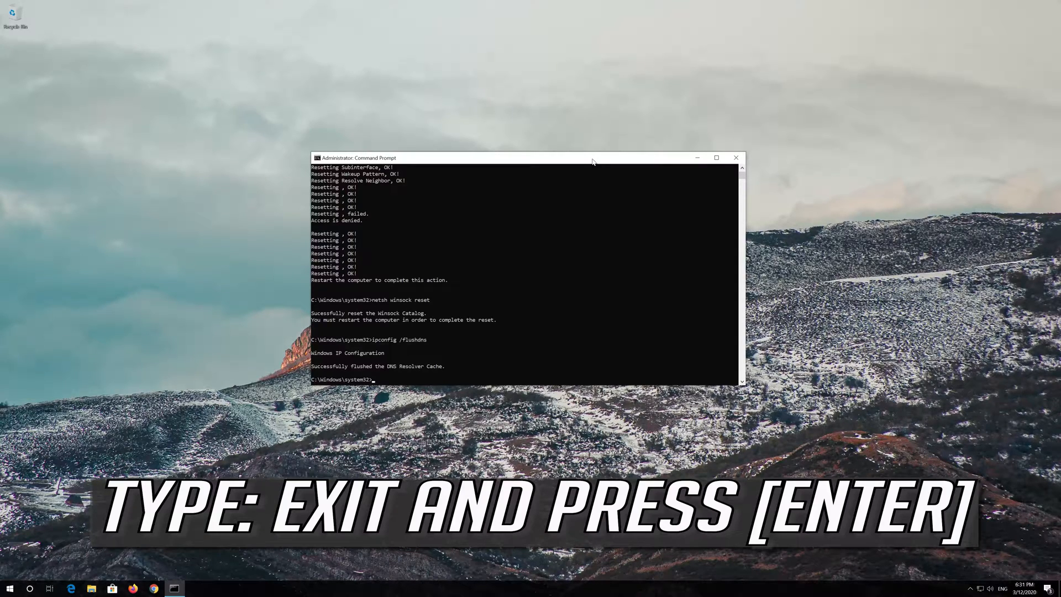
- Exit the administrator console and return to the desktop
{"action": "type", "text": "exit"}
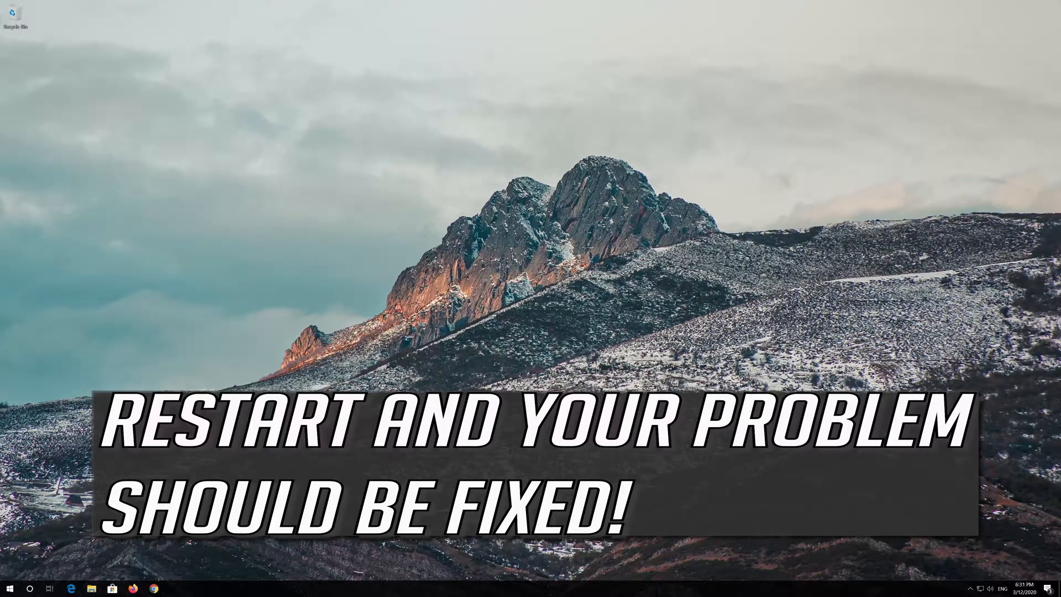
{"action": "left_click", "coordinate": [10, 587]}
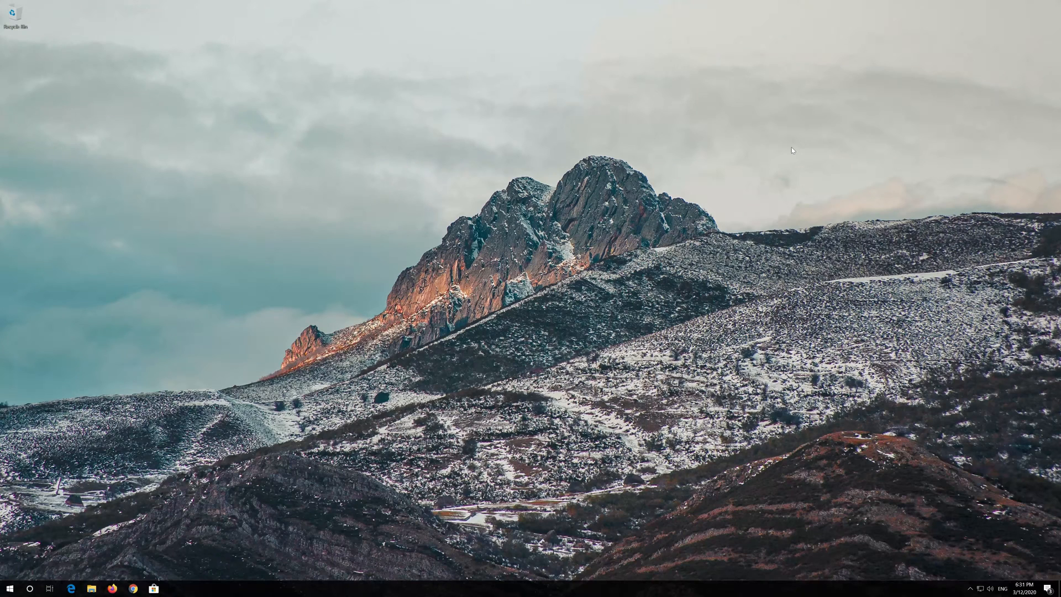
- Open Control Panel and go through Network and Internet to Network and Sharing Center
{"action": "type", "text": "control"}
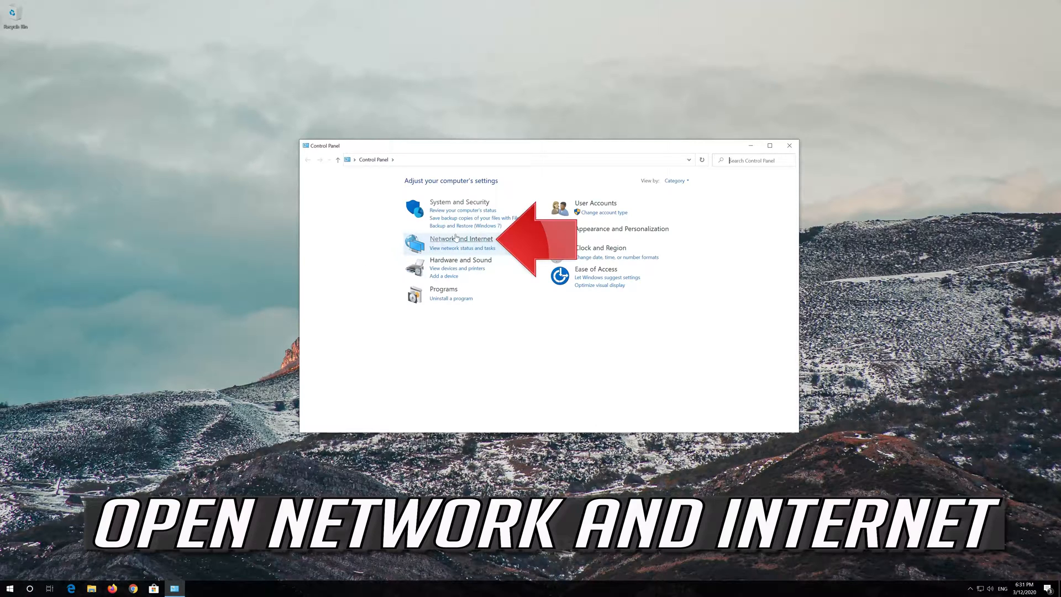
{"action": "mouse_move", "coordinate": [461, 238]}
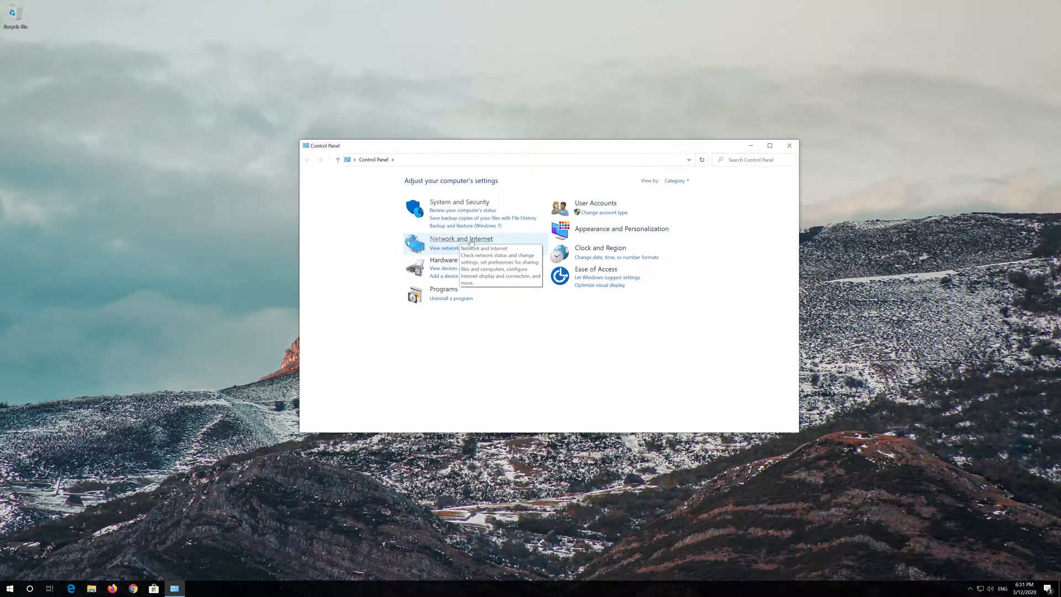
{"action": "left_click", "coordinate": [461, 239]}
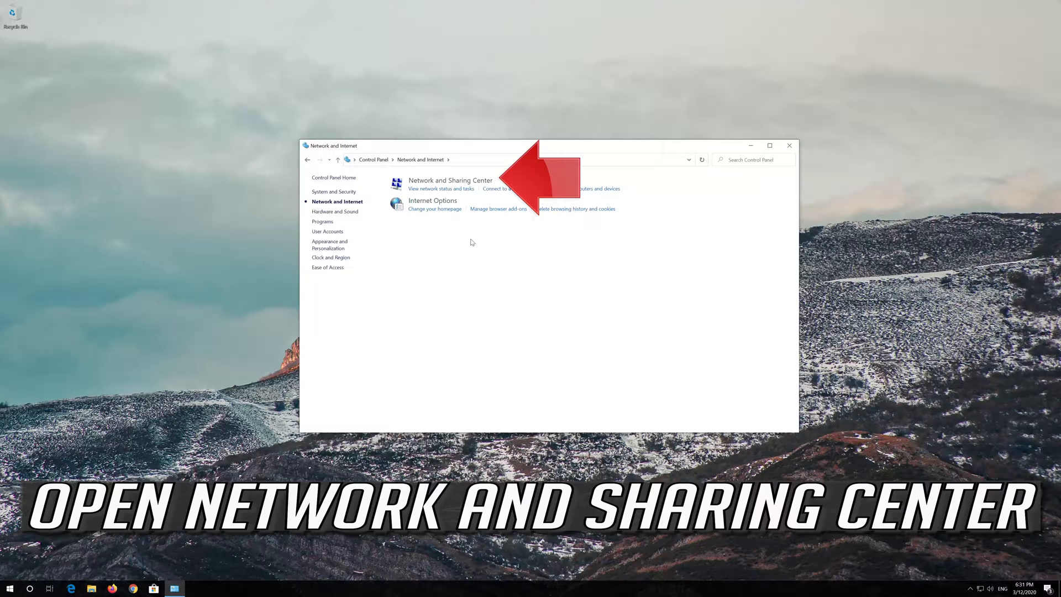
{"action": "mouse_move", "coordinate": [450, 183]}
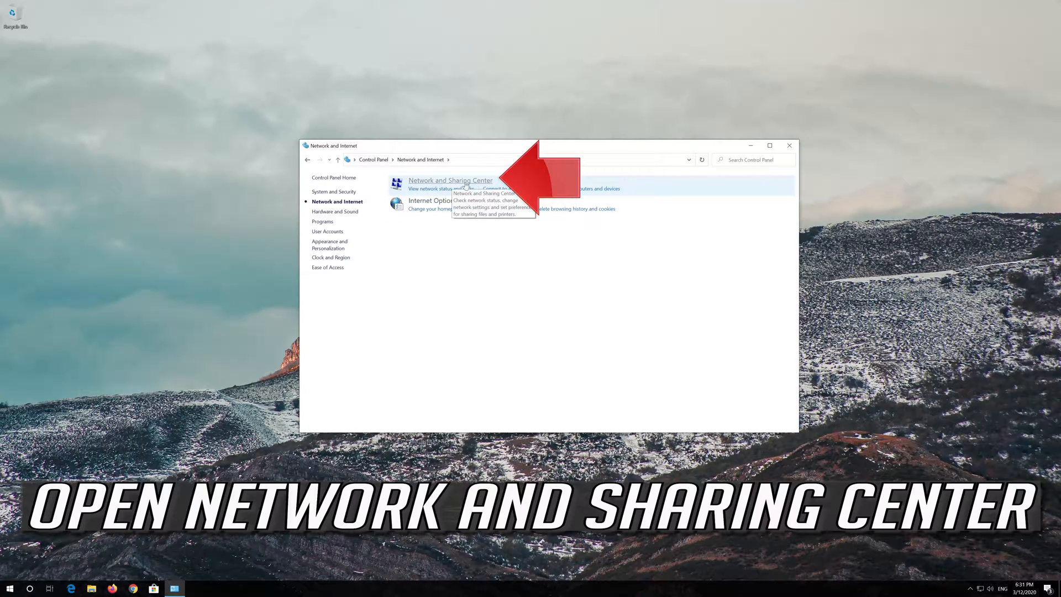
{"action": "left_click", "coordinate": [450, 181]}
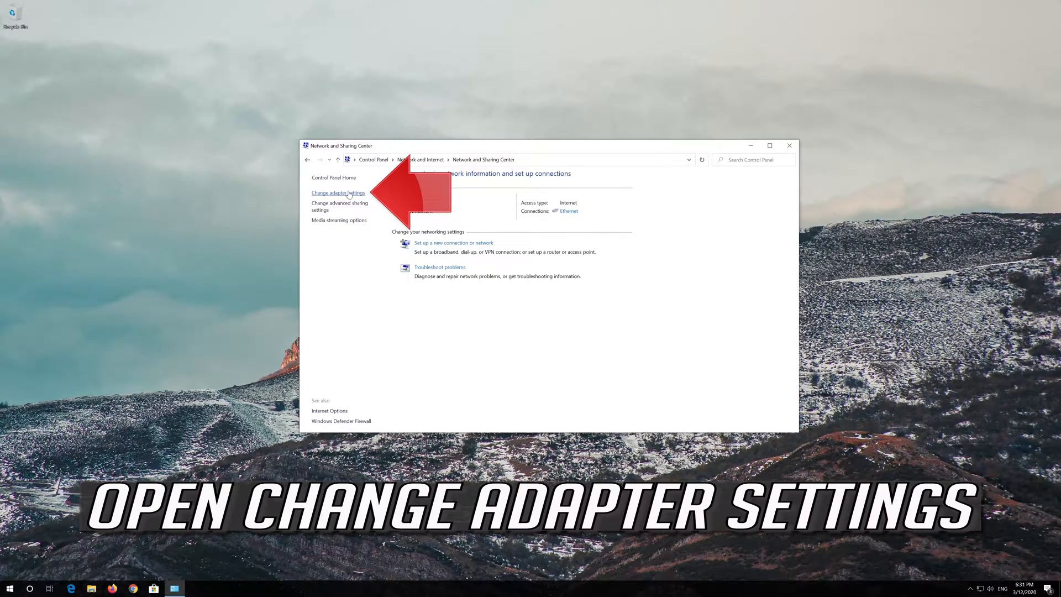
- Show the adapter list and open the Ethernet adapter's Properties
{"action": "left_click", "coordinate": [338, 193]}
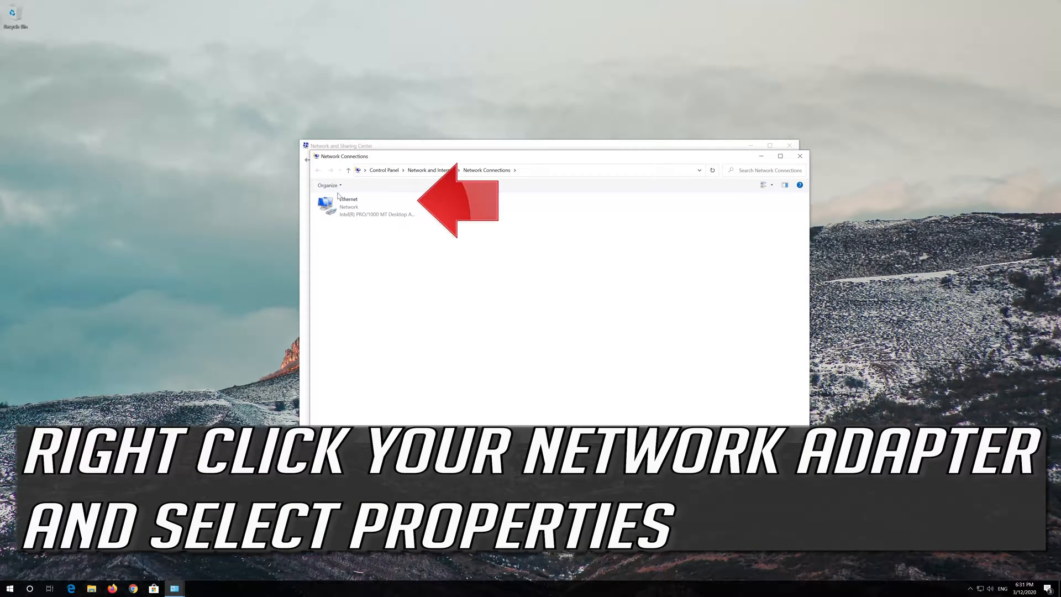
{"action": "left_click", "coordinate": [367, 207]}
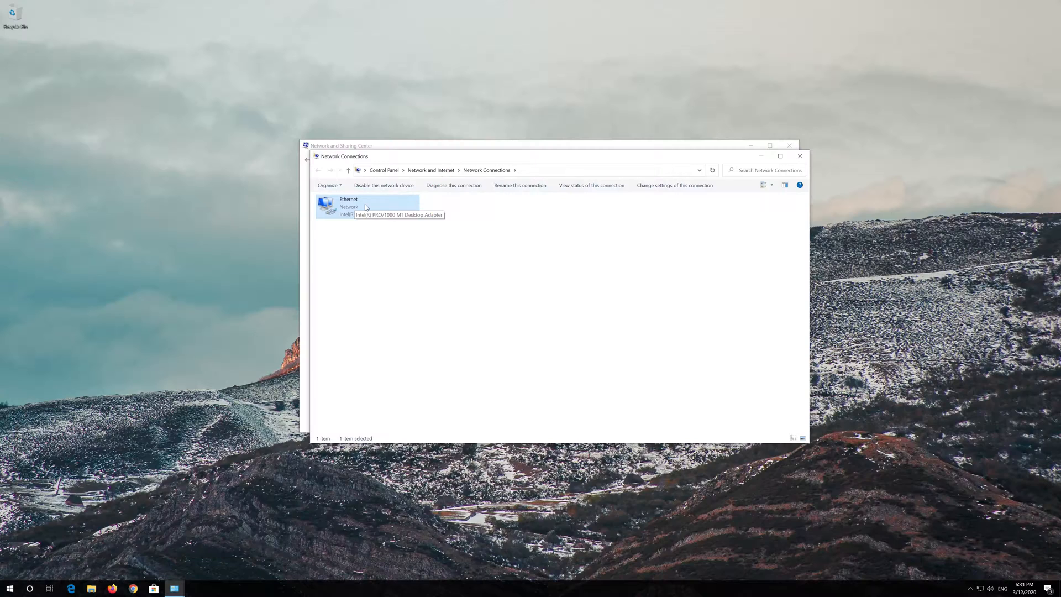
{"action": "right_click", "coordinate": [349, 206]}
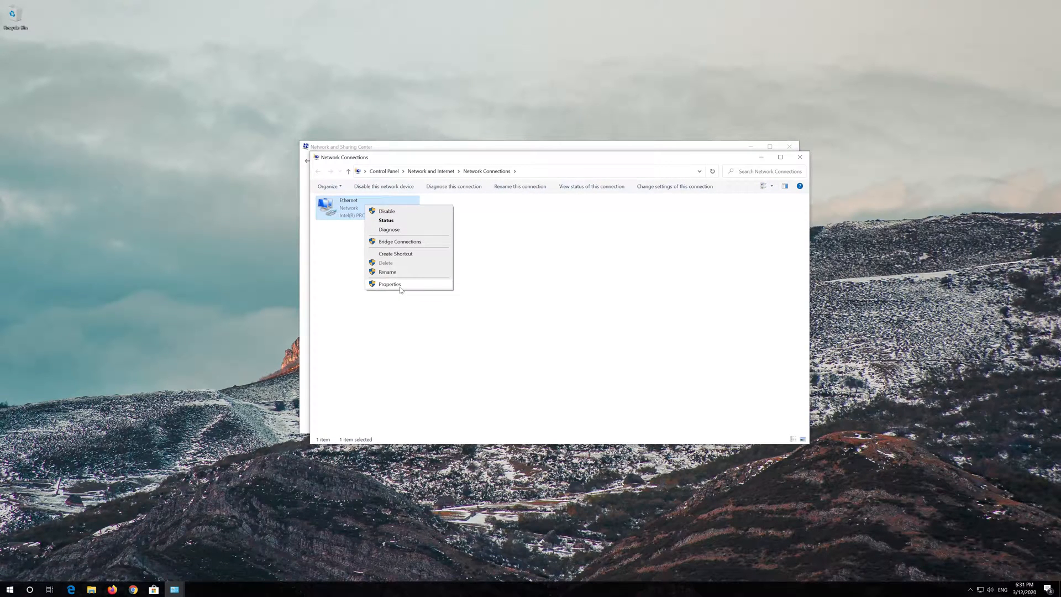
{"action": "left_click", "coordinate": [389, 283]}
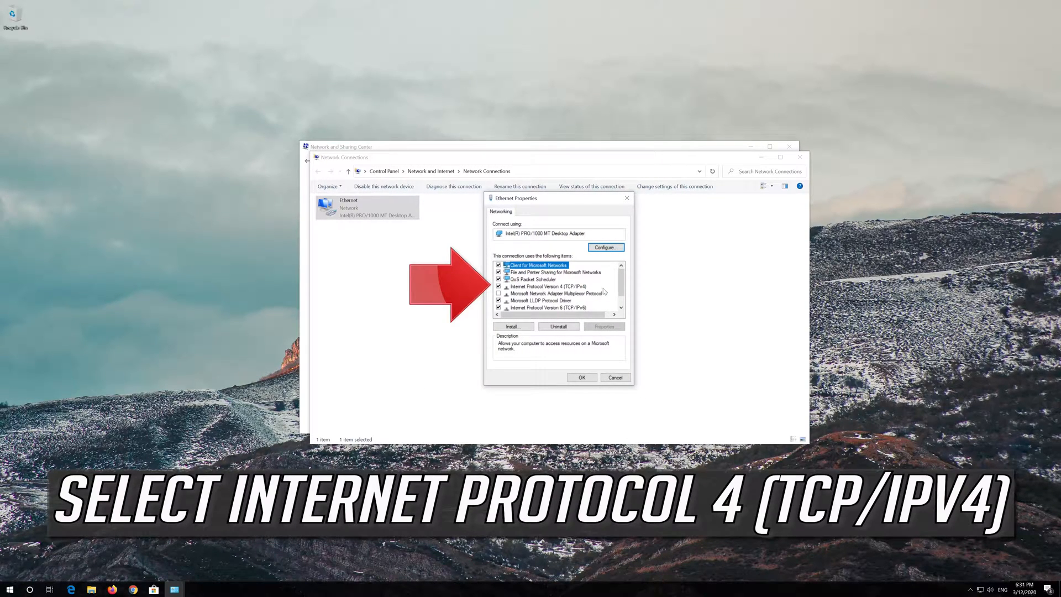
- Open the Internet Protocol Version 4 (TCP/IPv4) properties from the Ethernet items list
{"action": "left_click", "coordinate": [546, 286]}
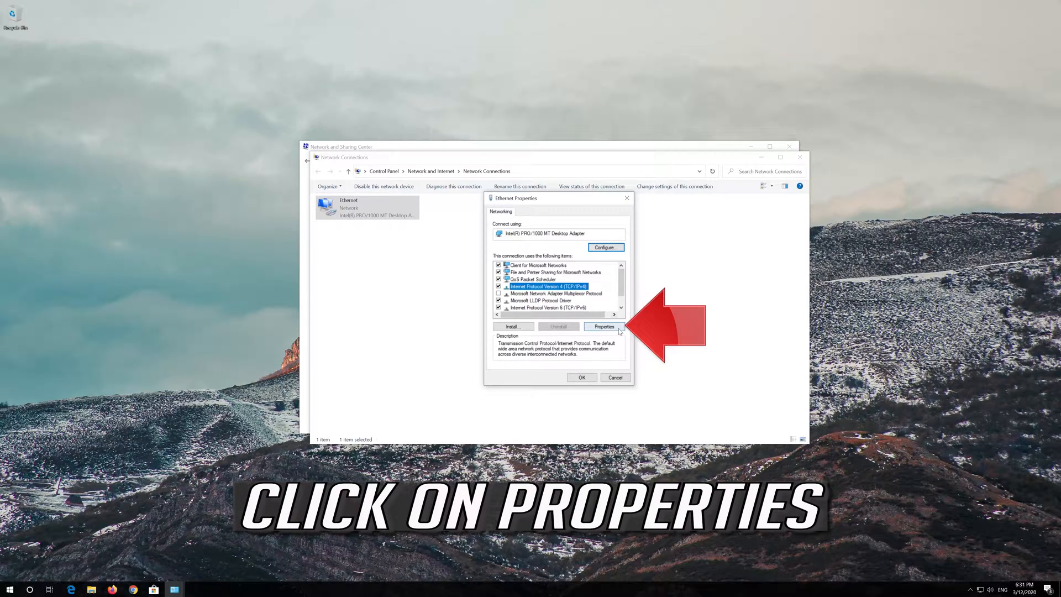
{"action": "left_click", "coordinate": [602, 326]}
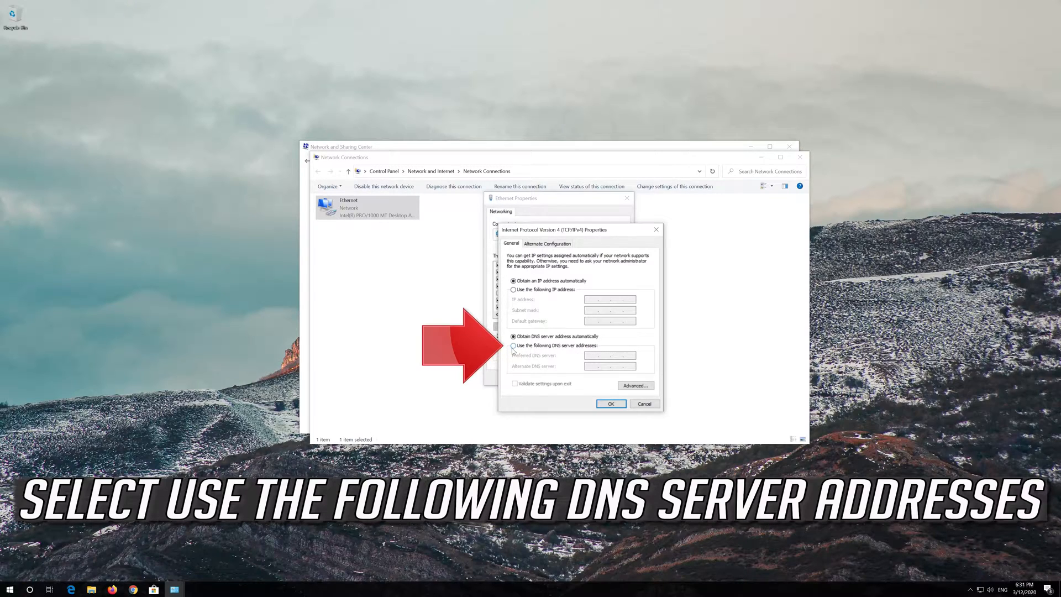
- Set manual DNS servers 1.1.1.1 and 1.0.0.1 and confirm with OK
{"action": "left_click", "coordinate": [513, 346]}
{"action": "type", "text": "1.0.0.1"}
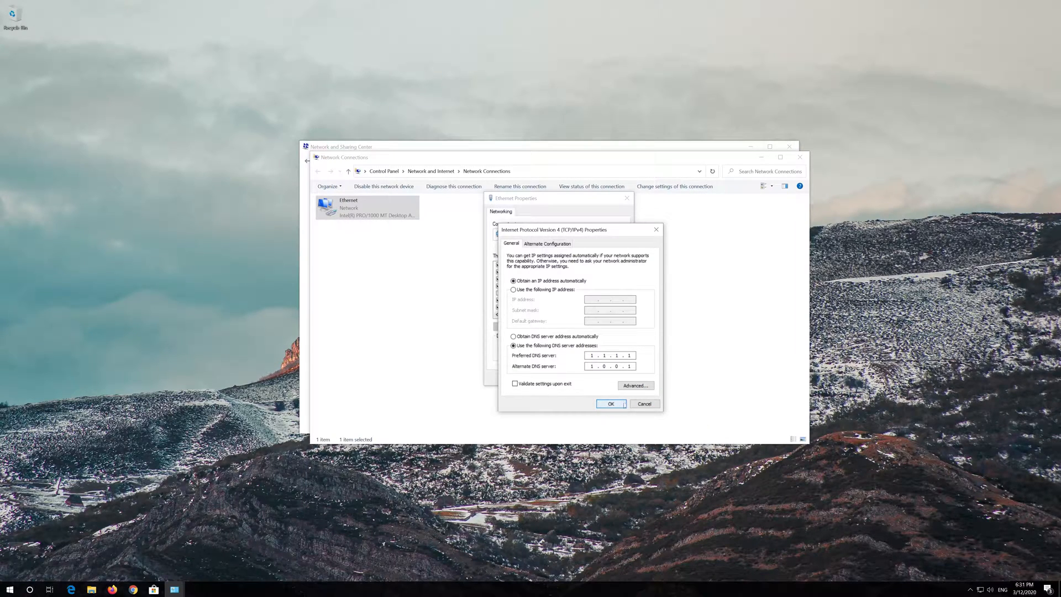
{"action": "left_click", "coordinate": [610, 403]}
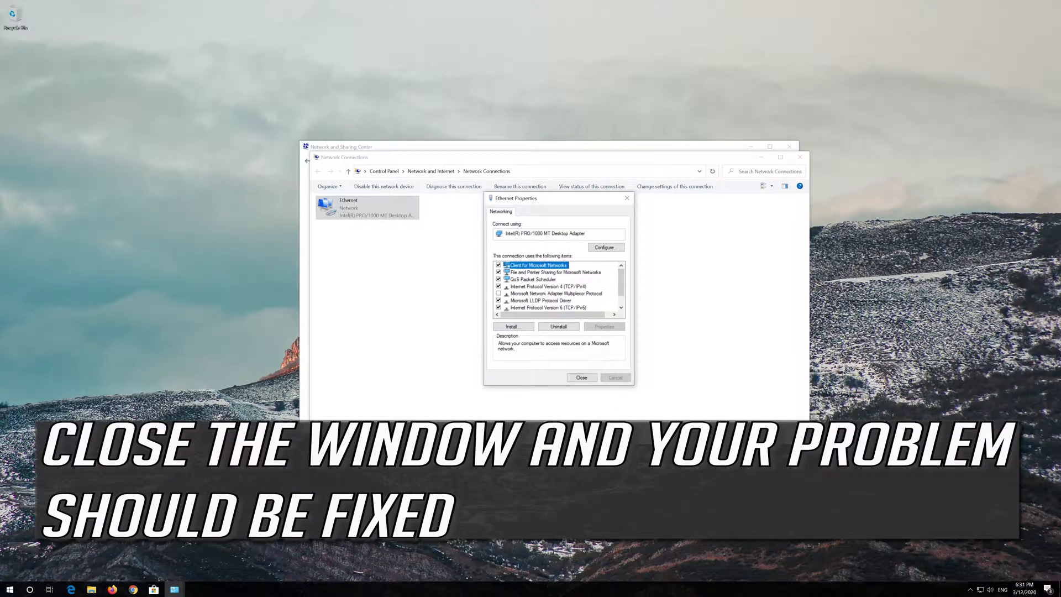